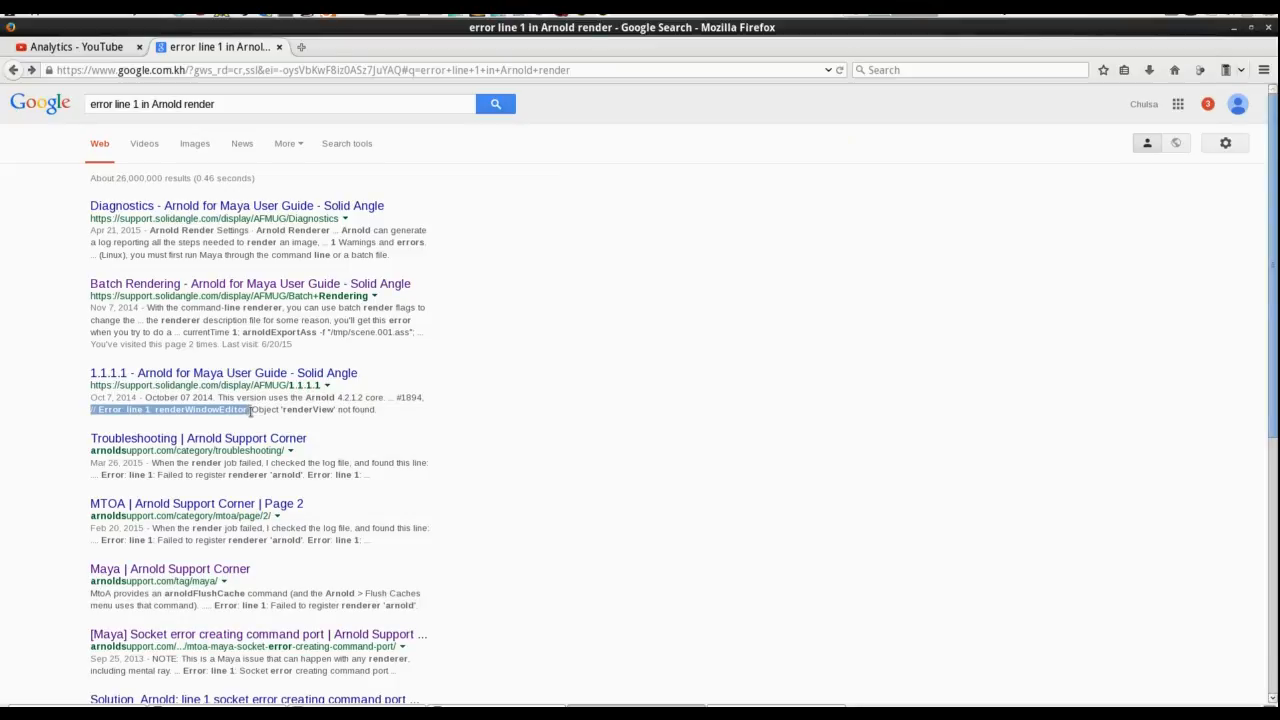
mouse_move(144, 420)
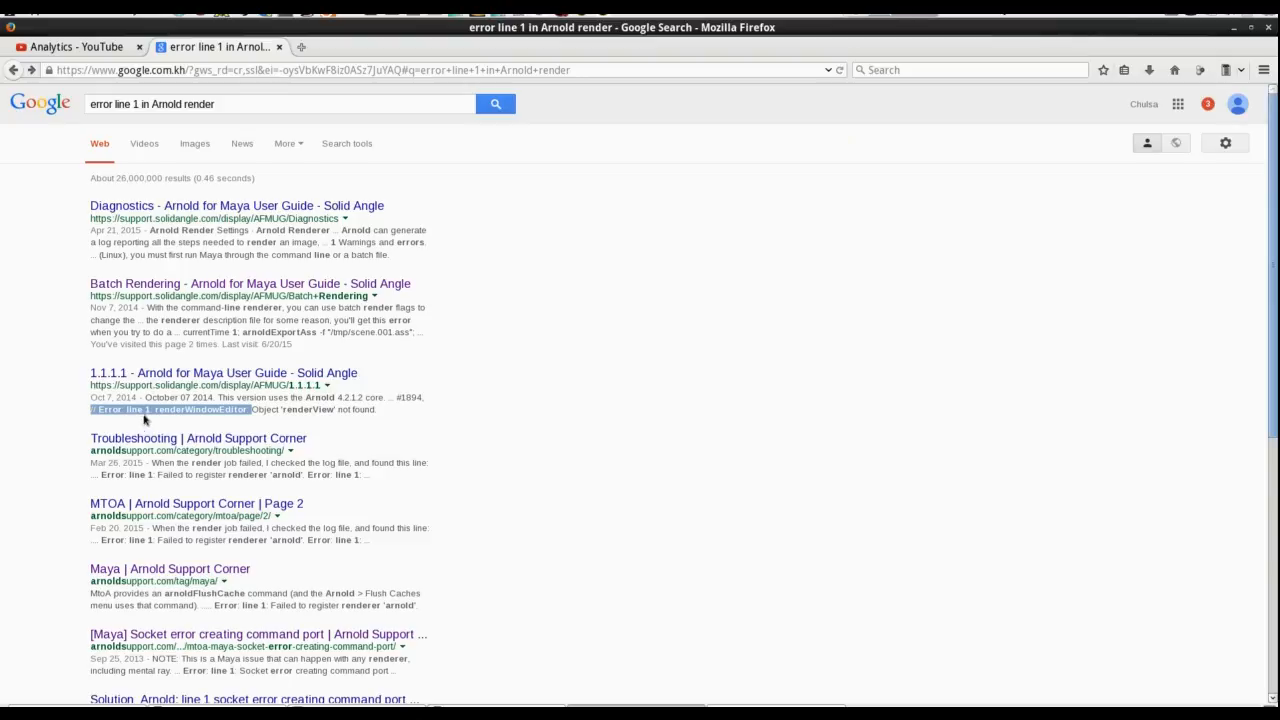
mouse_move(168, 420)
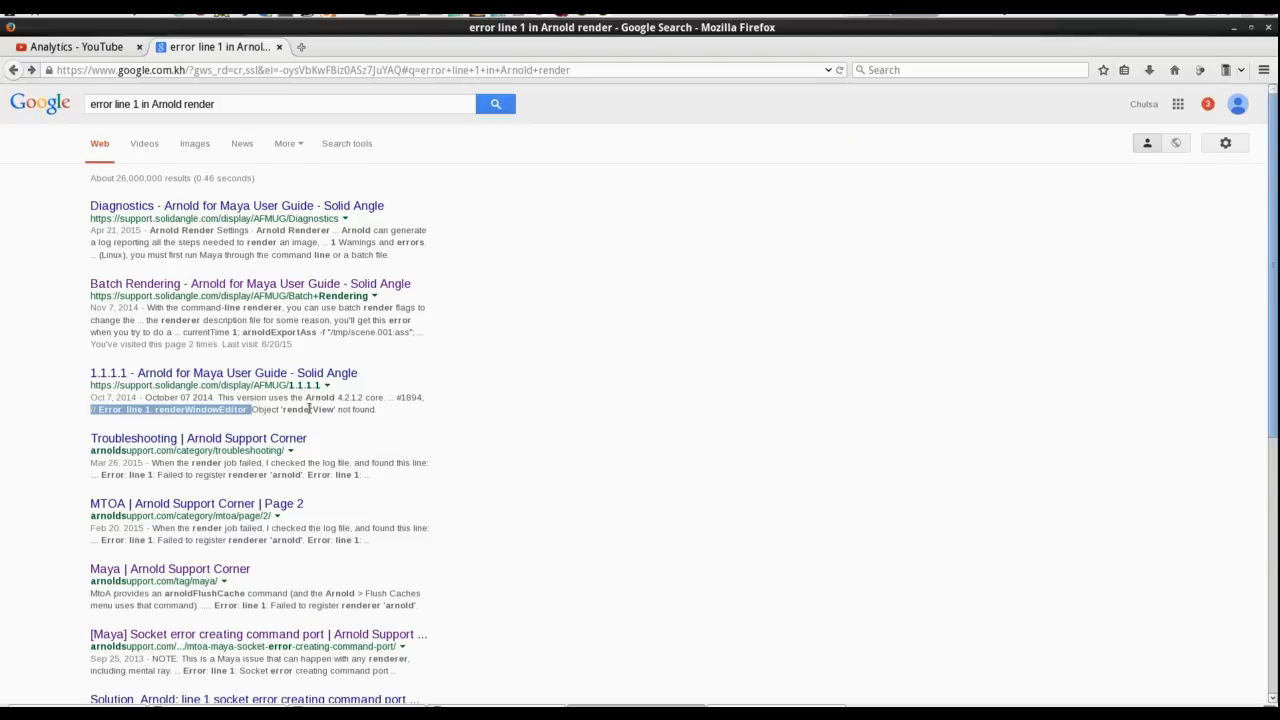
Step: Open the '[Maya] Socket error creating command port' result and scroll through the article
scroll("down", 3)
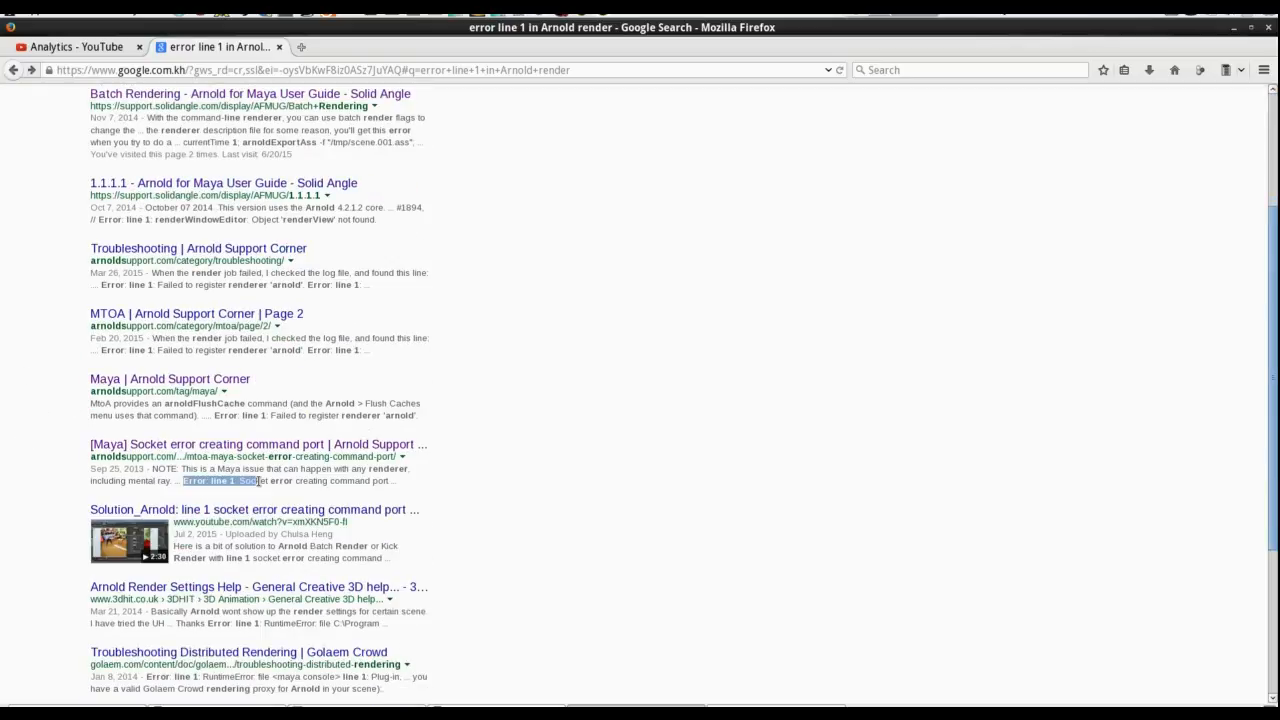
left_click(258, 444)
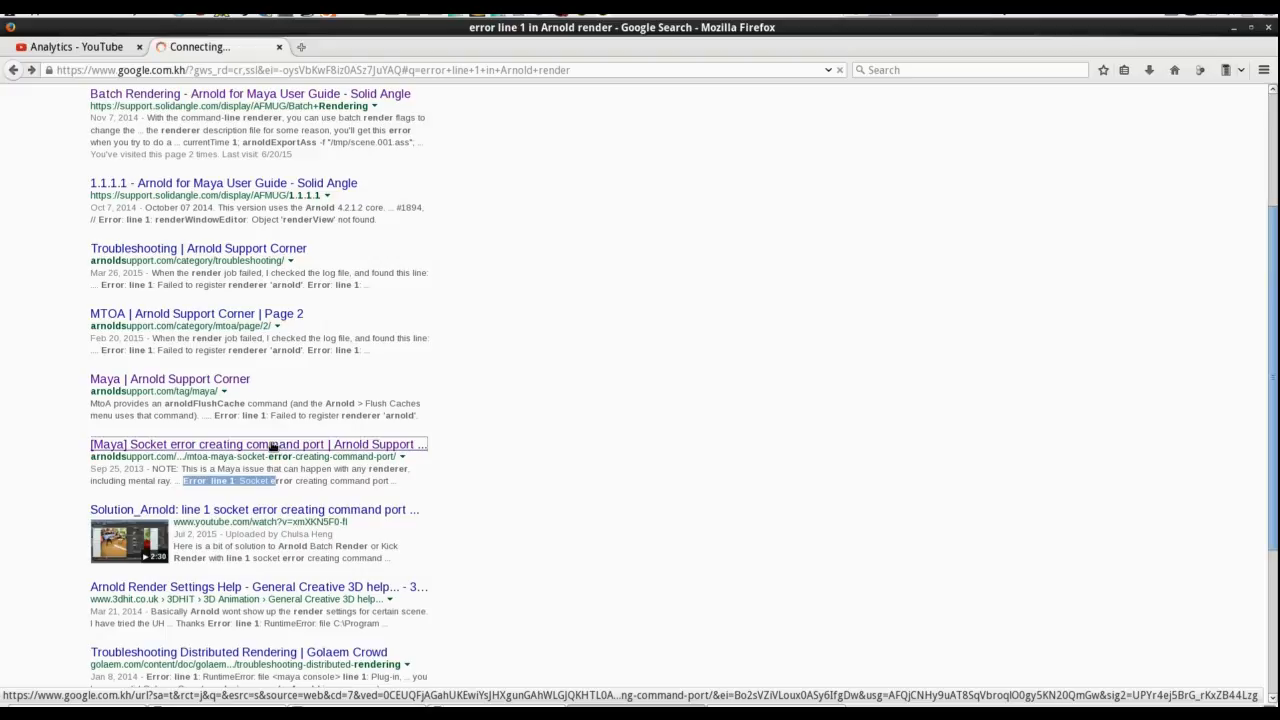
left_click(258, 444)
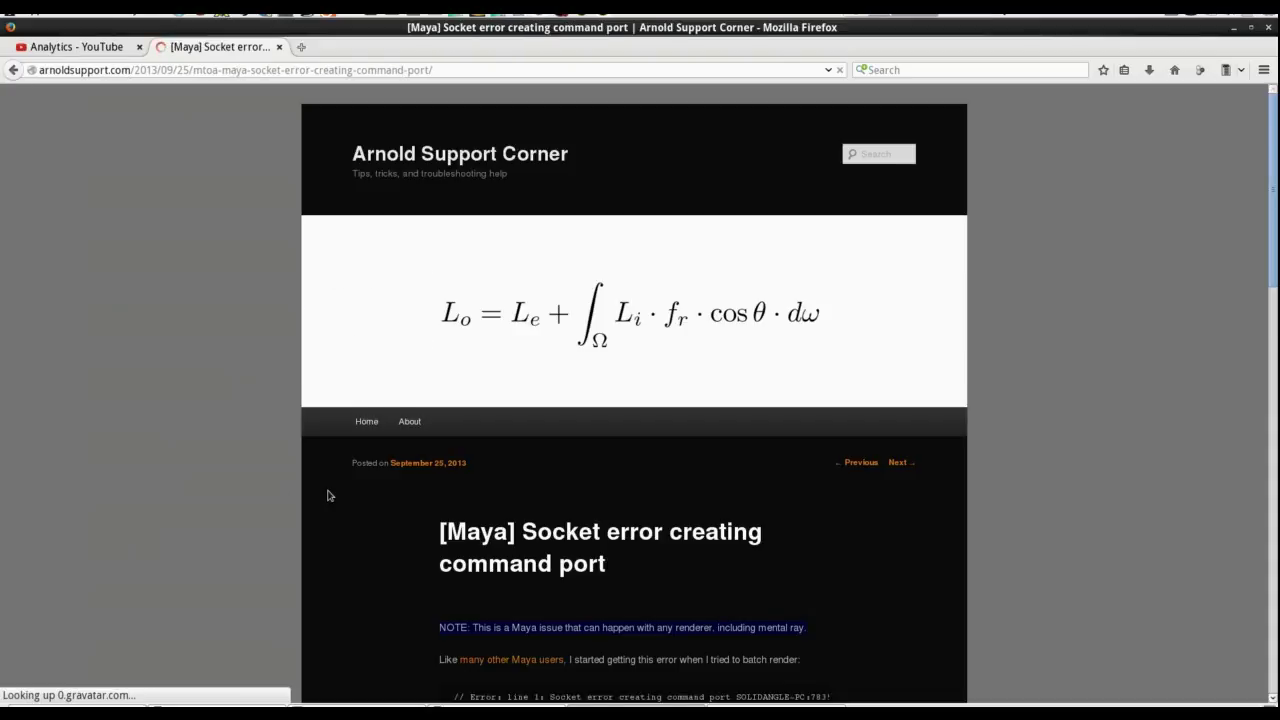
scroll("down", 3)
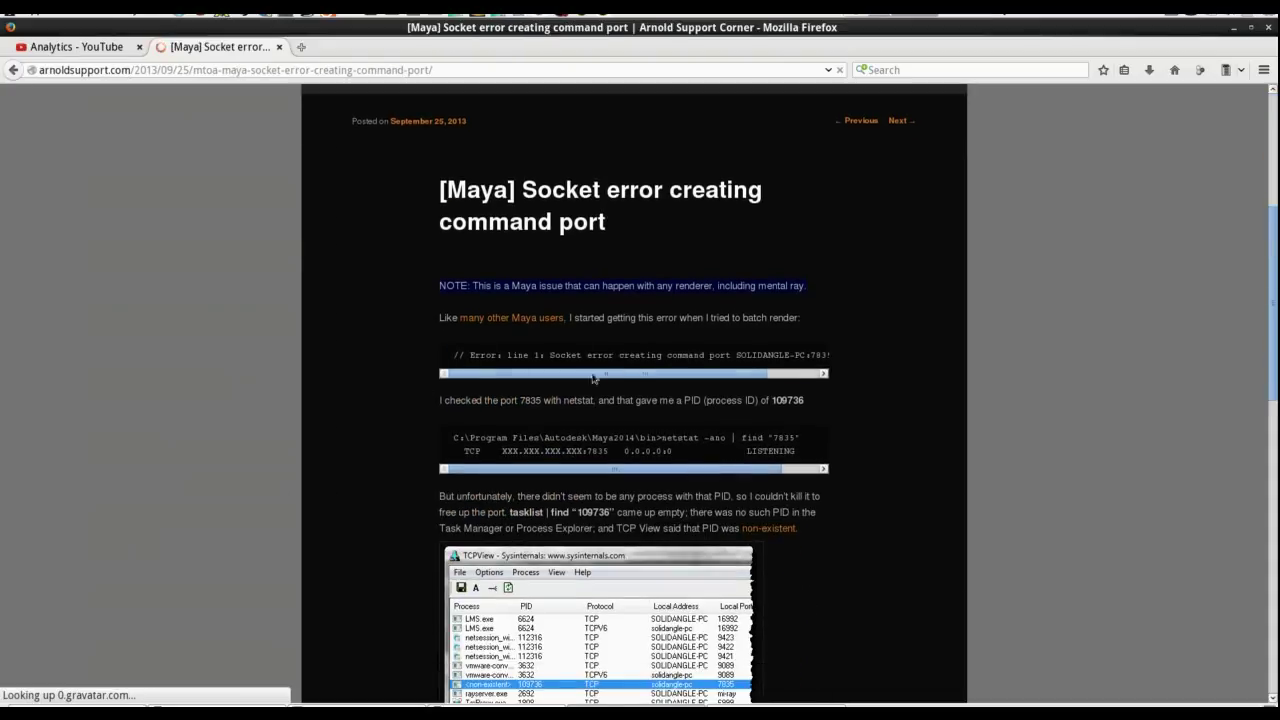
scroll("down", 3)
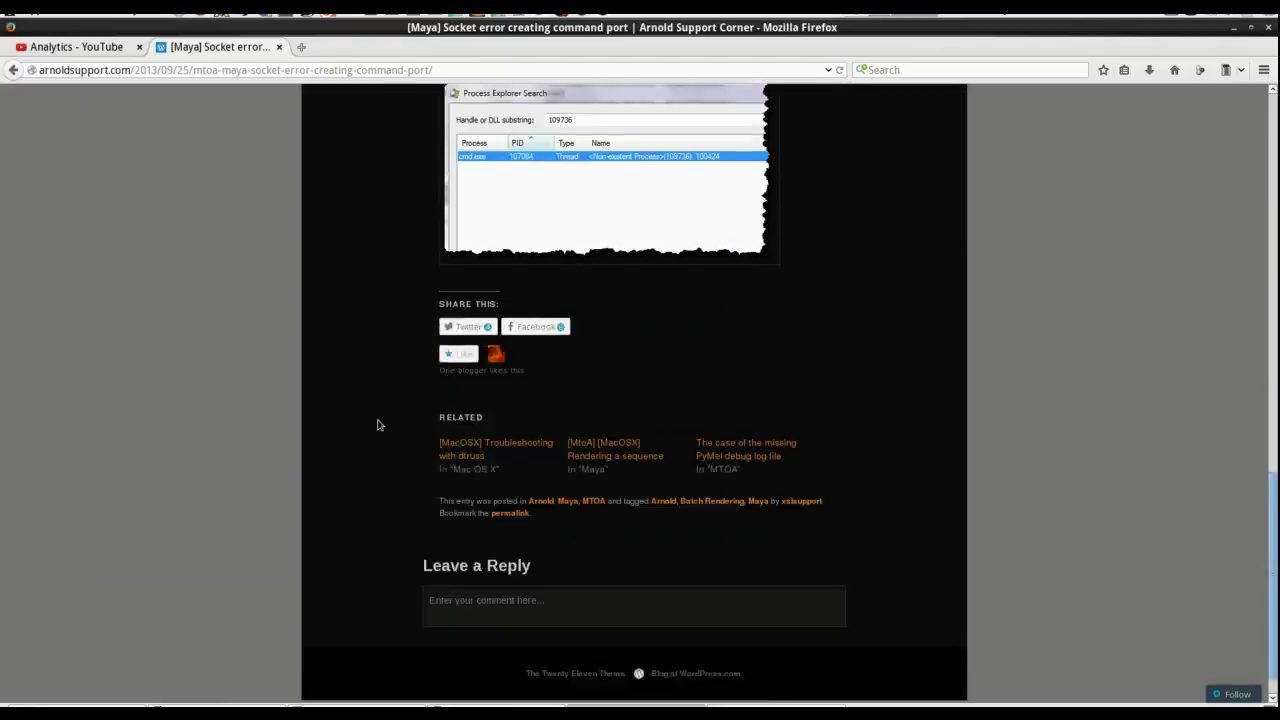
scroll("up", 3)
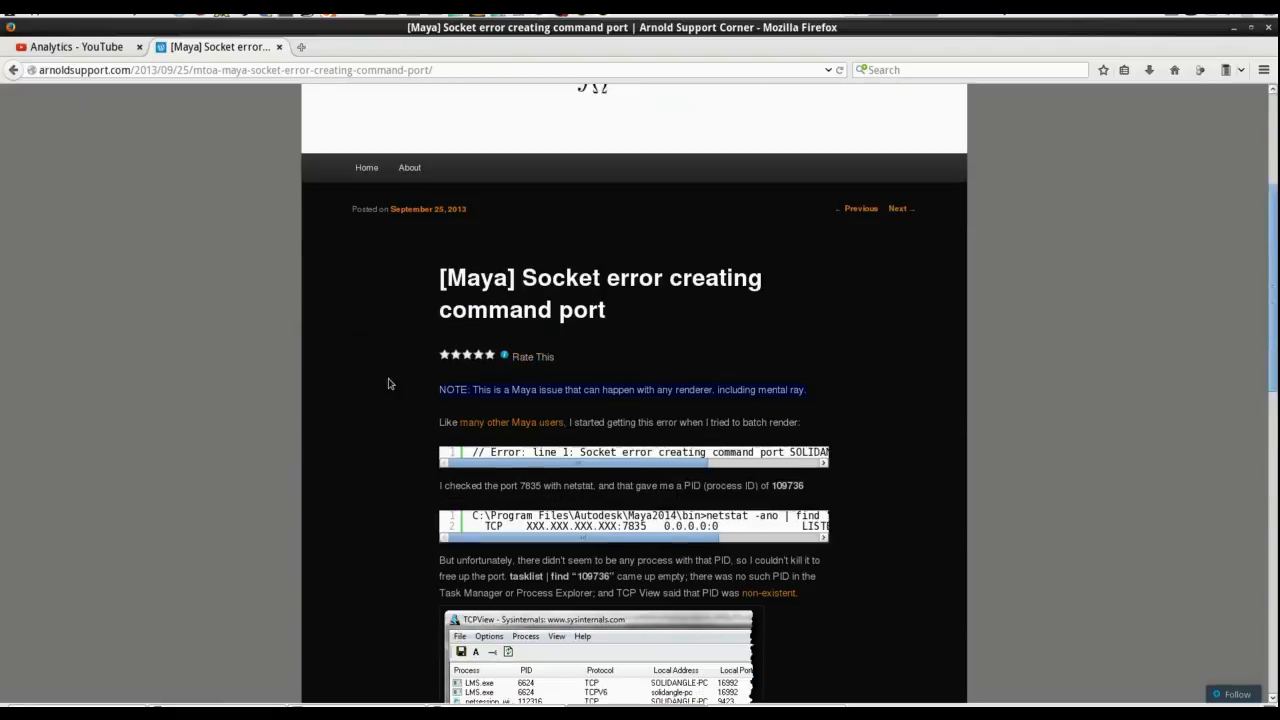
scroll("down", 3)
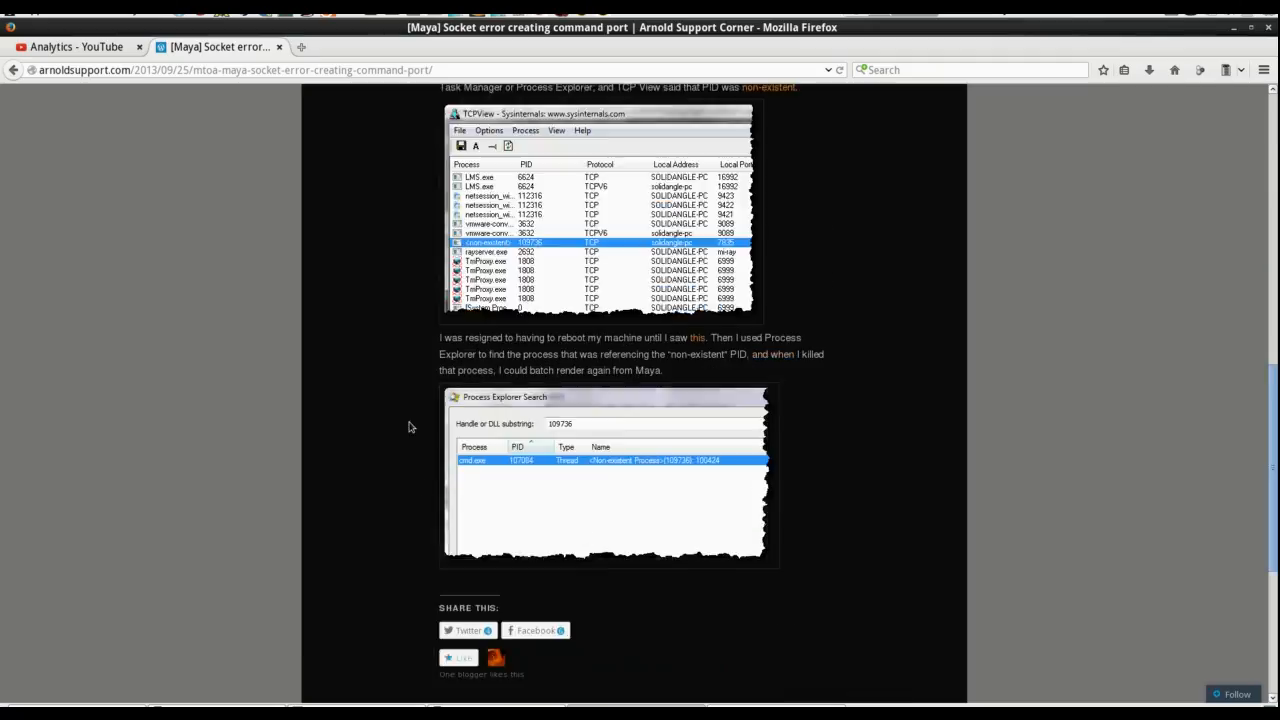
scroll("up", 3)
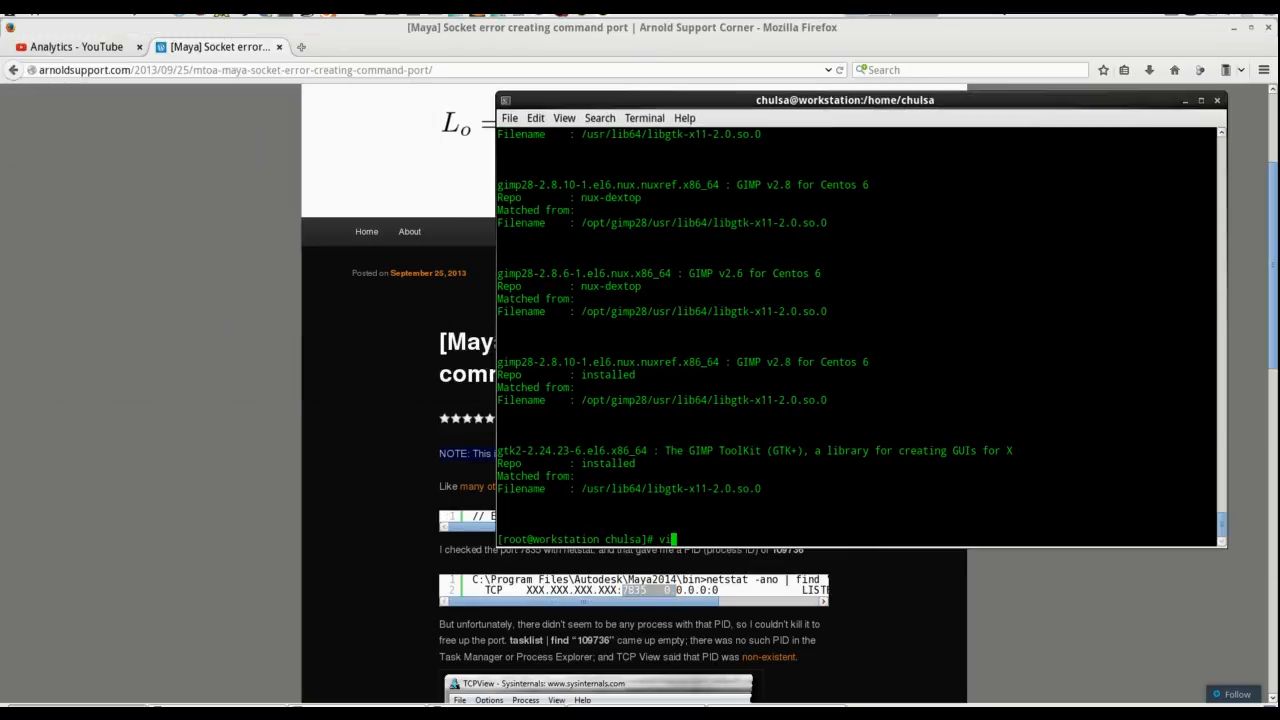
Step: View /etc/sysconfig/network in vi to confirm the hostname is workstation, then quit
type("/etc/hosts")
type("hostname")
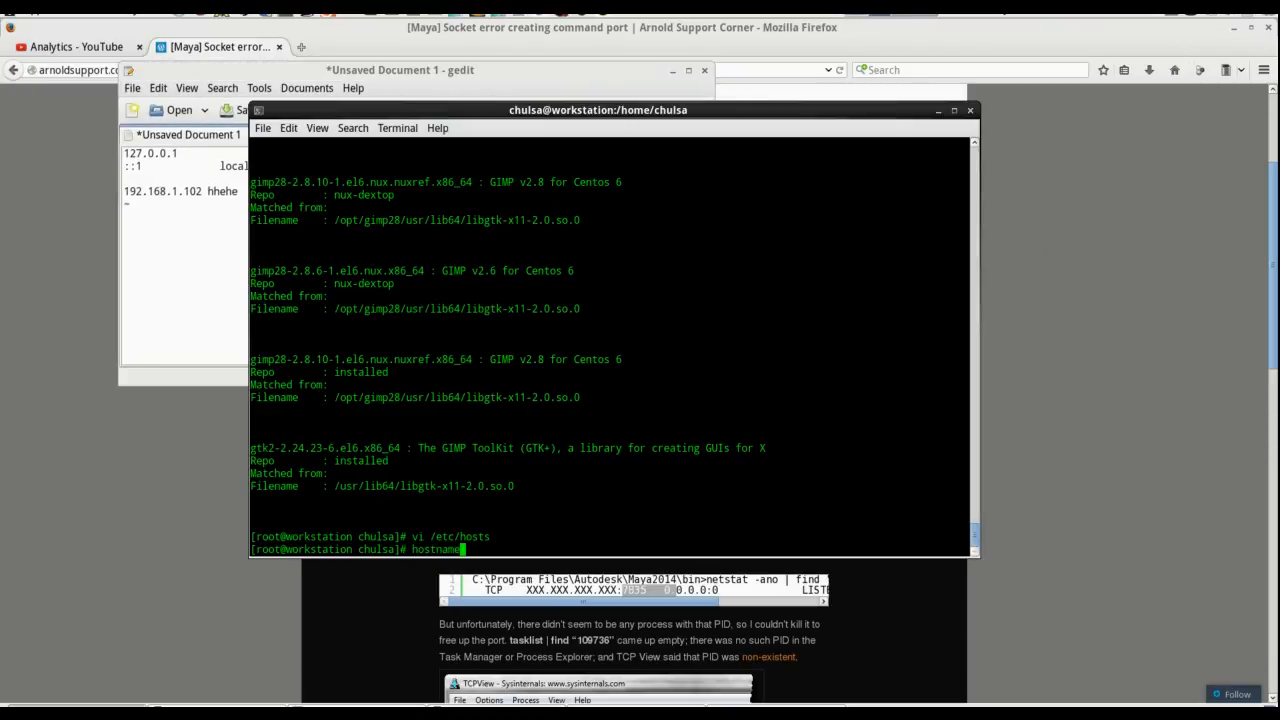
type("local")
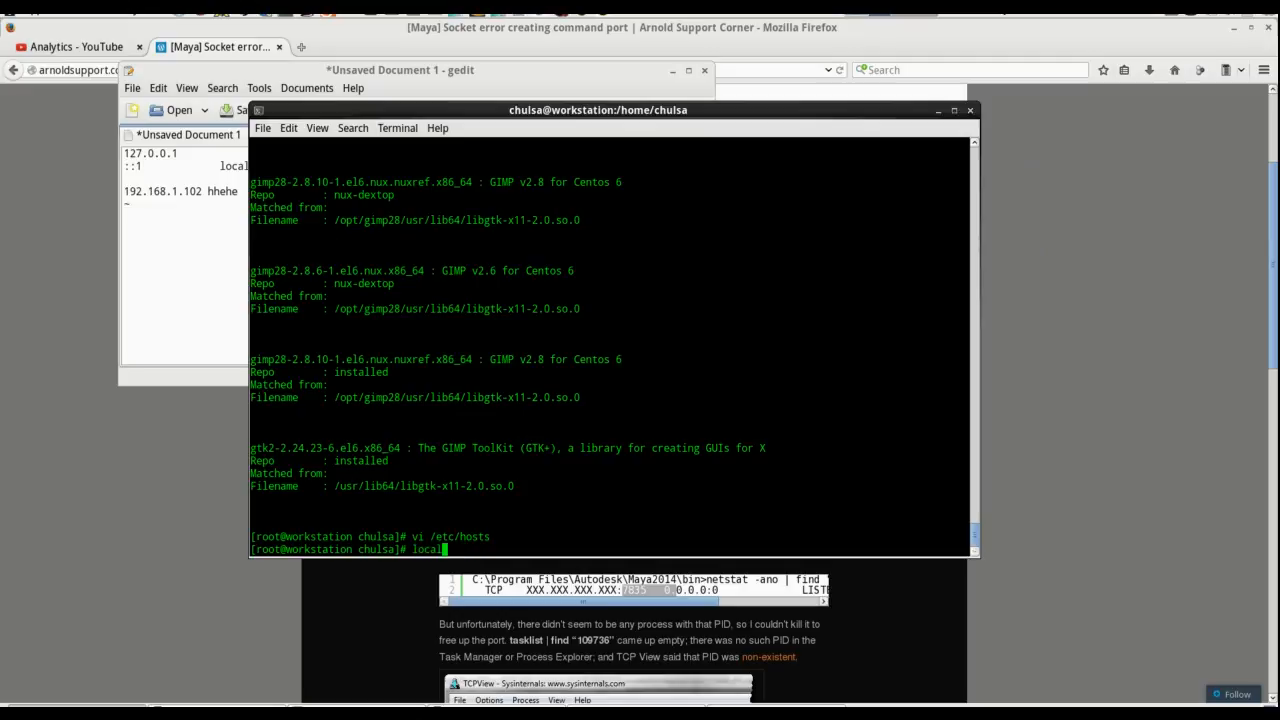
type("vi /etc/sys")
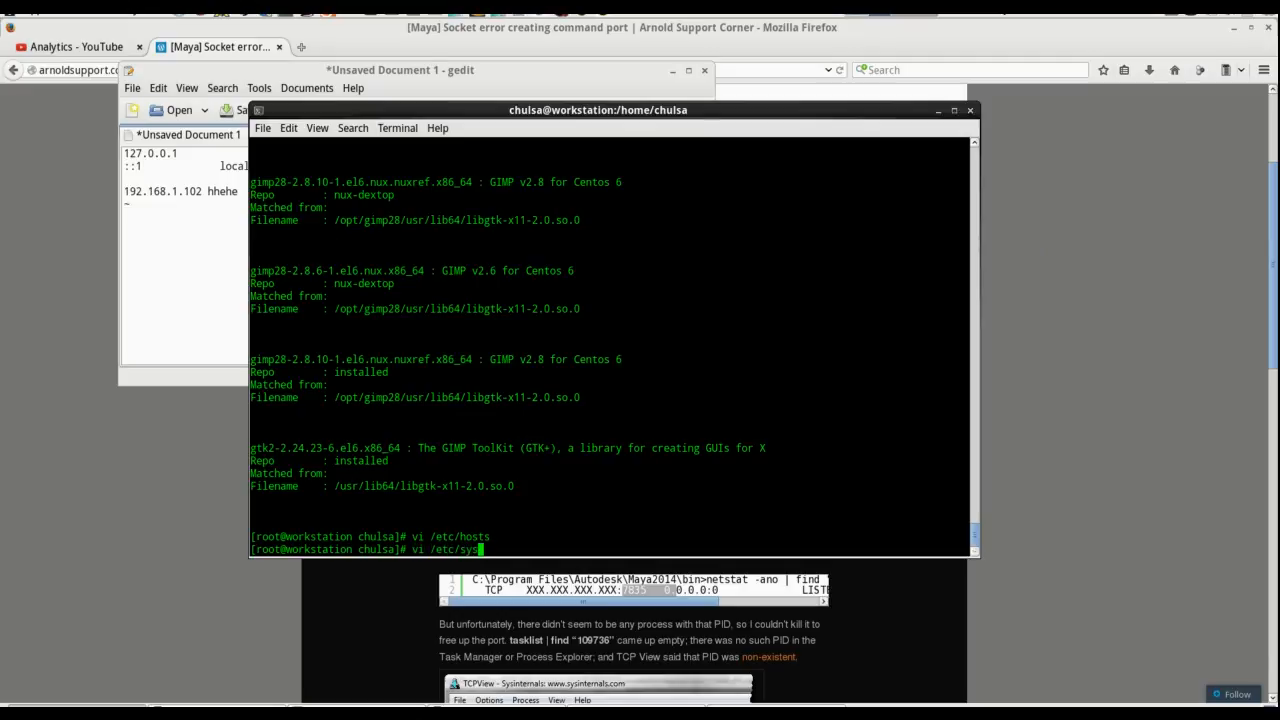
key("Return")
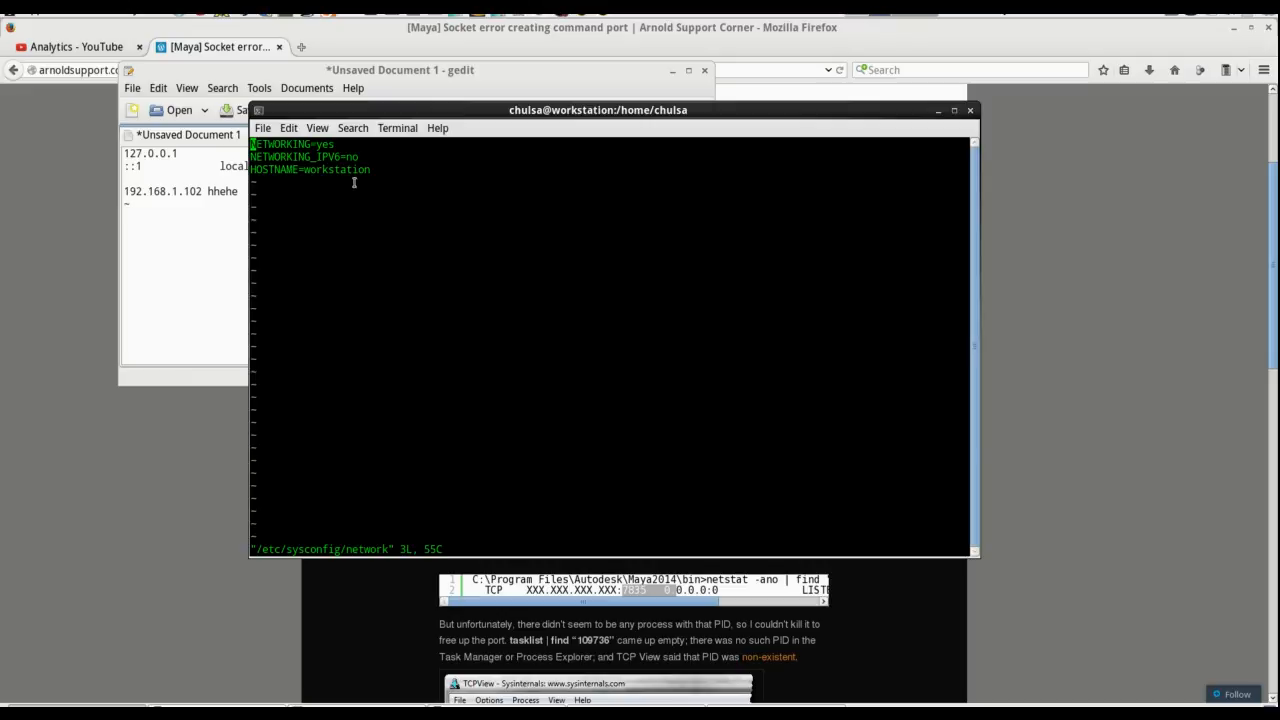
key("Return")
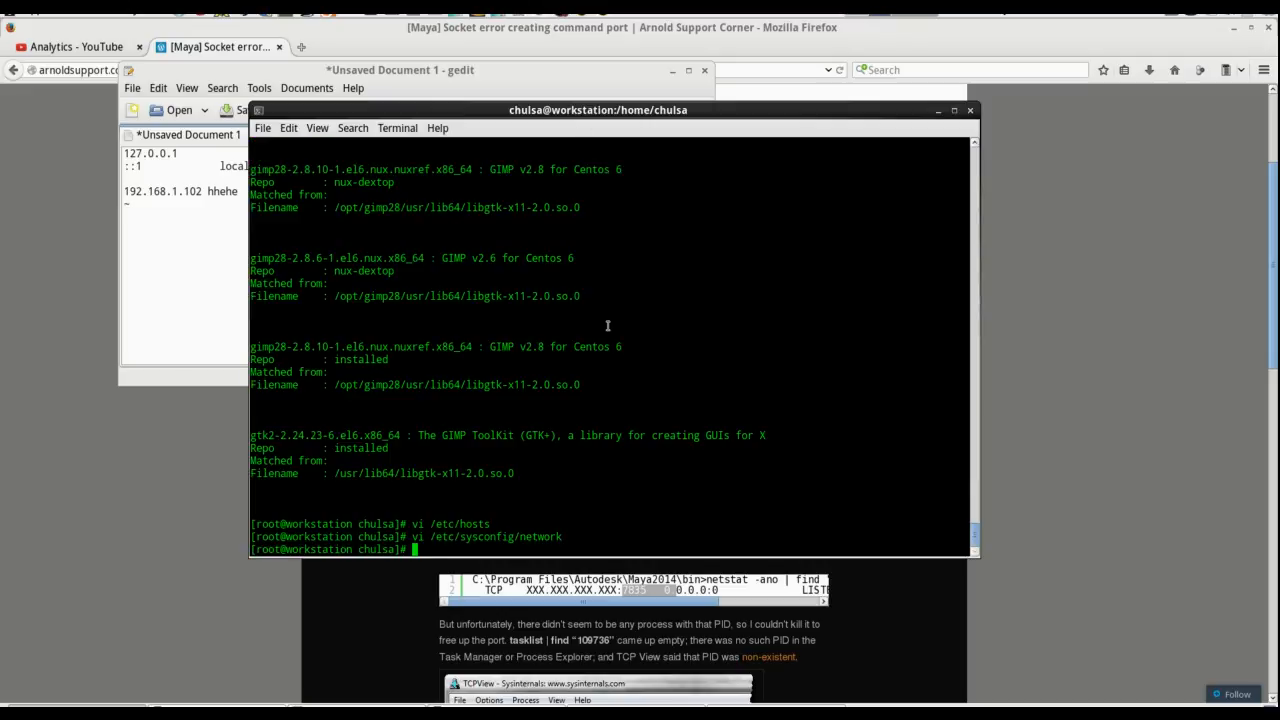
Step: Open /etc/hosts in vi, showing 192.168.1.102 mapped to workstation
type("vi /etc/hosts")
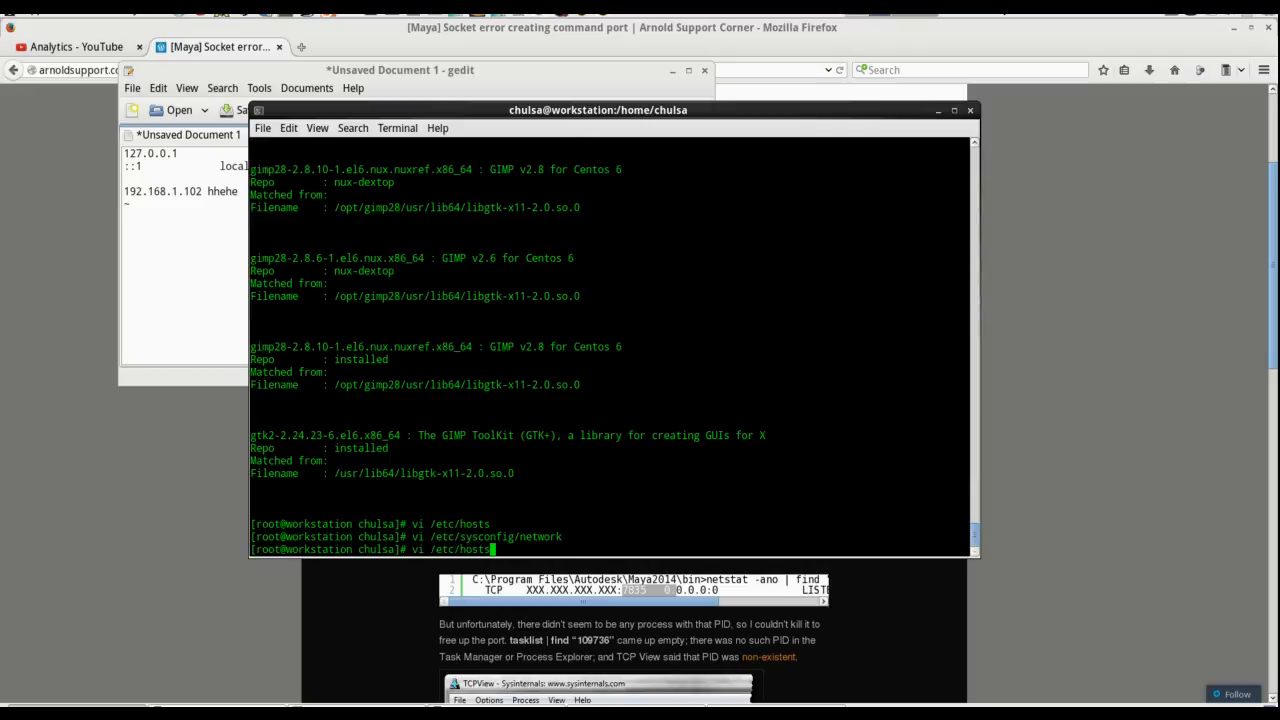
mouse_move(548, 334)
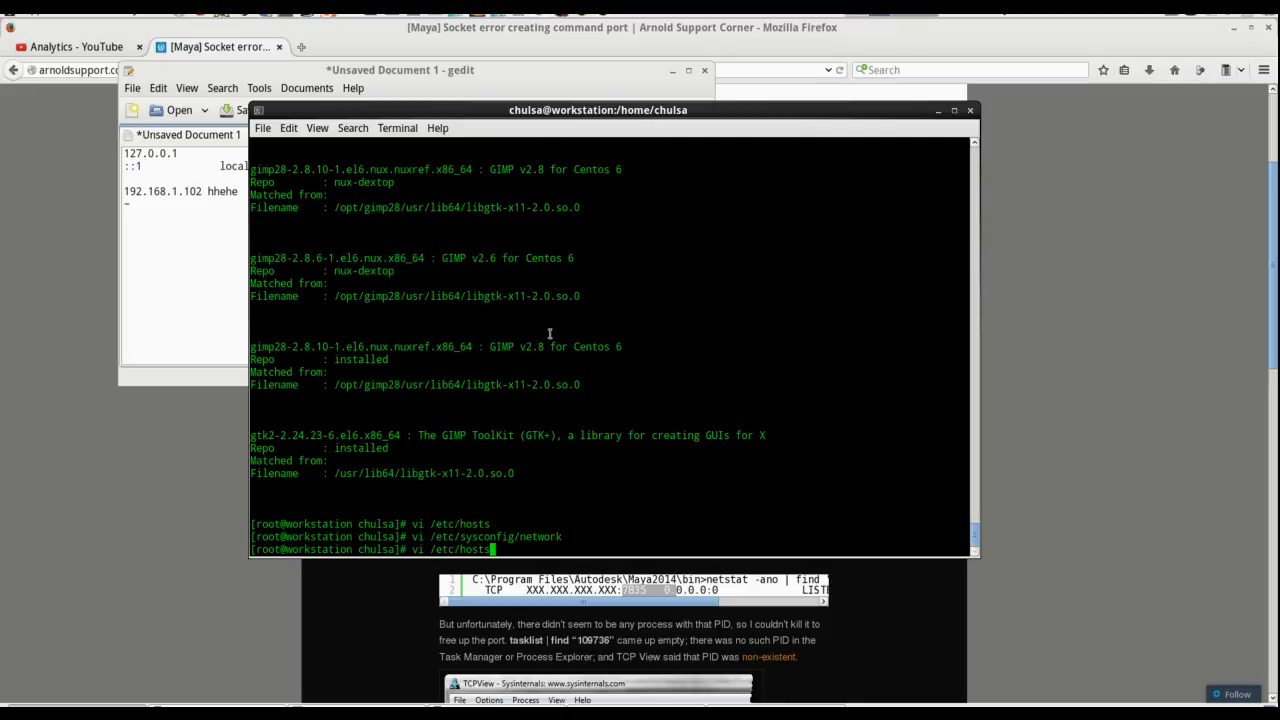
key("Return")
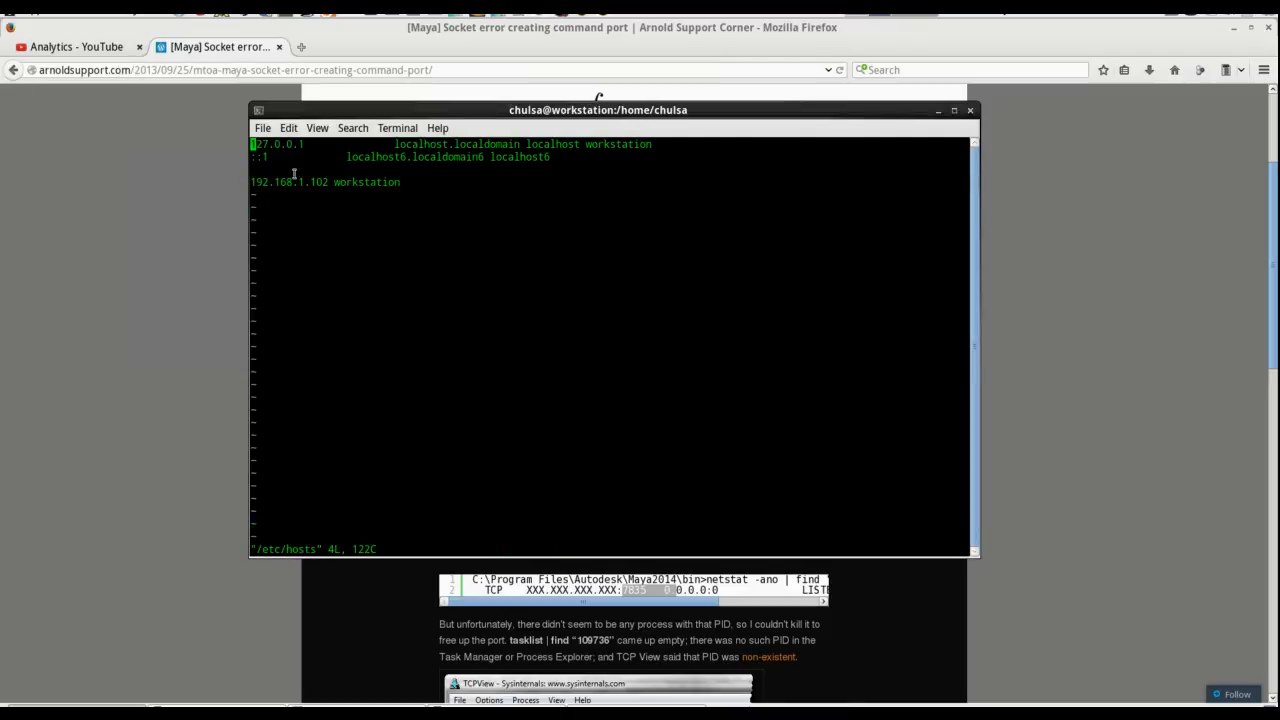
mouse_move(404, 182)
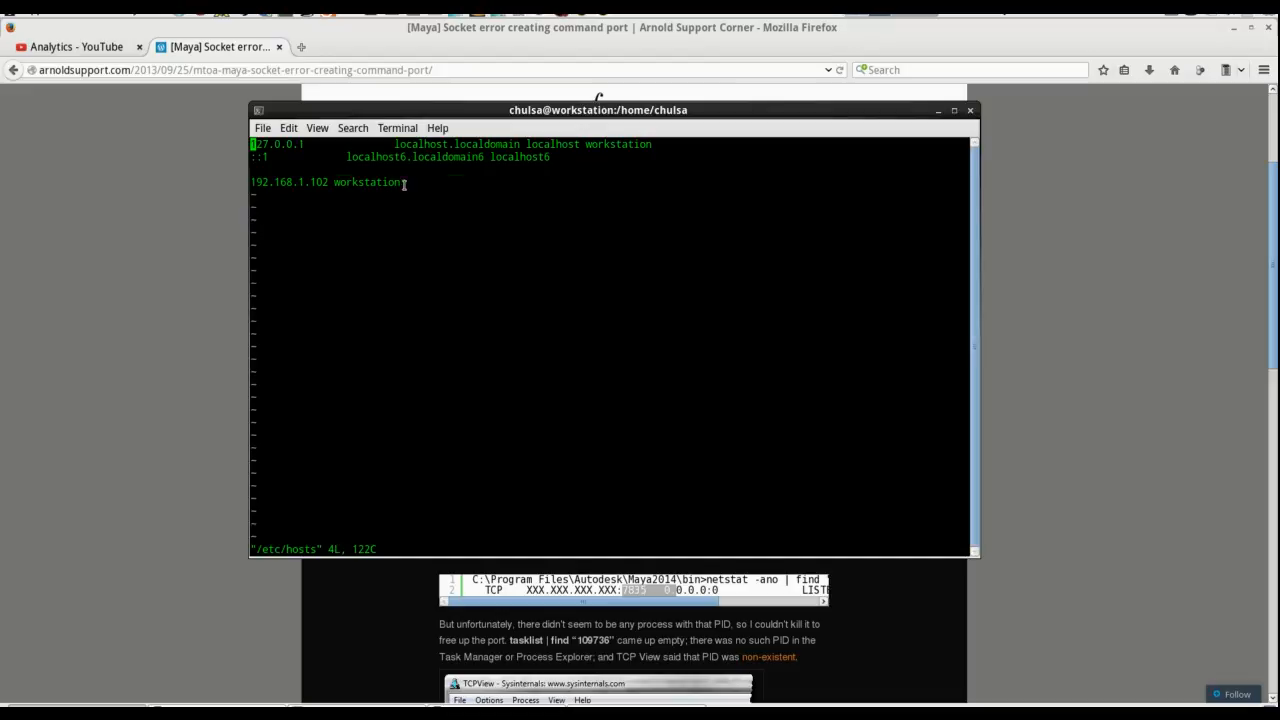
mouse_move(672, 436)
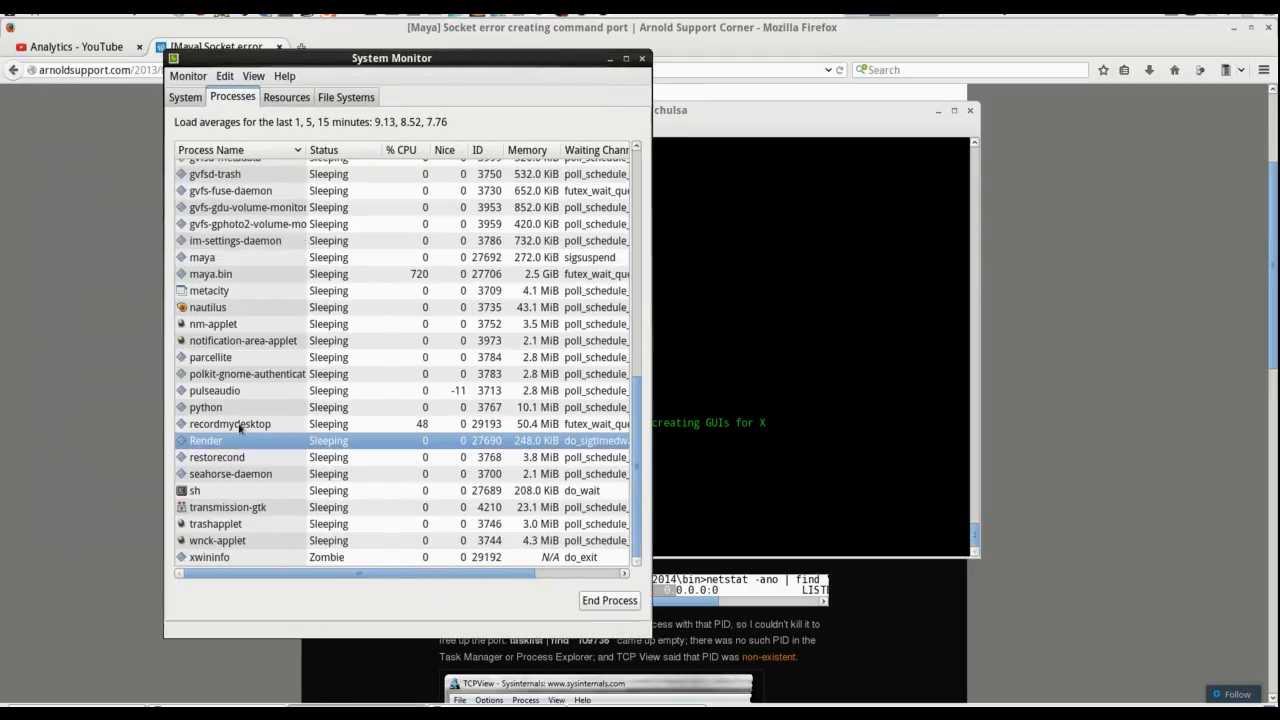
mouse_move(412, 318)
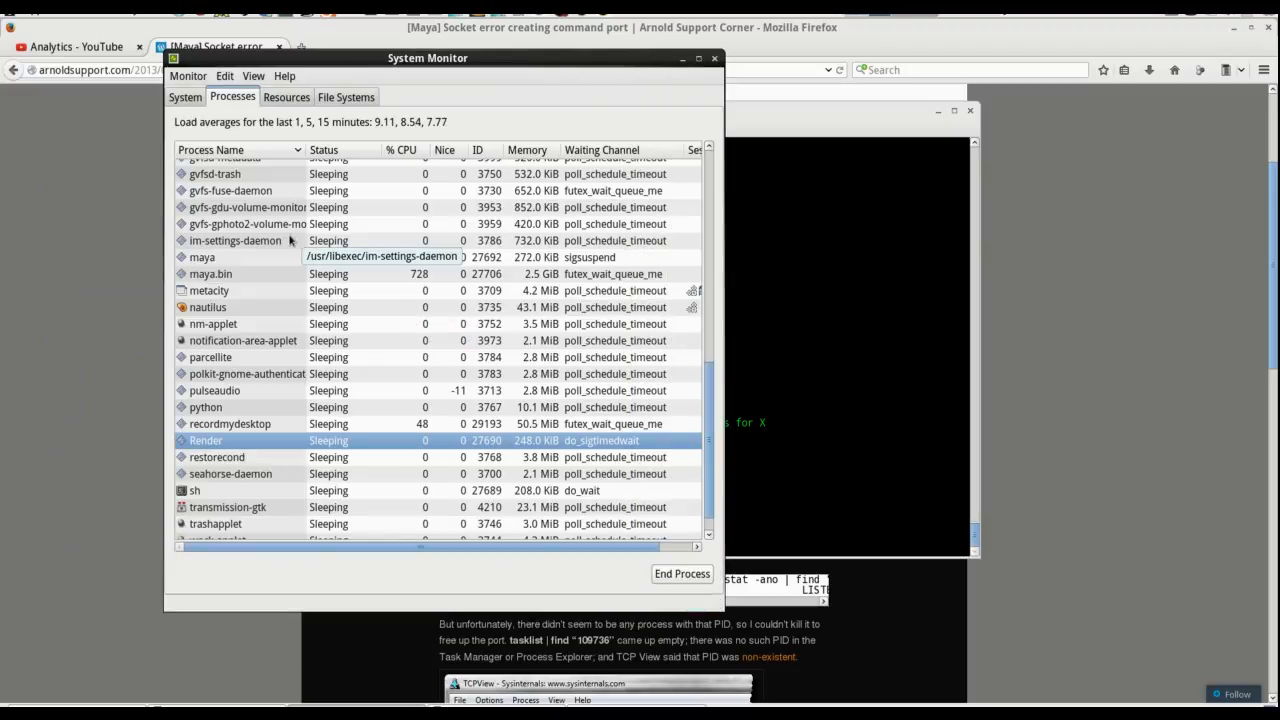
mouse_move(244, 284)
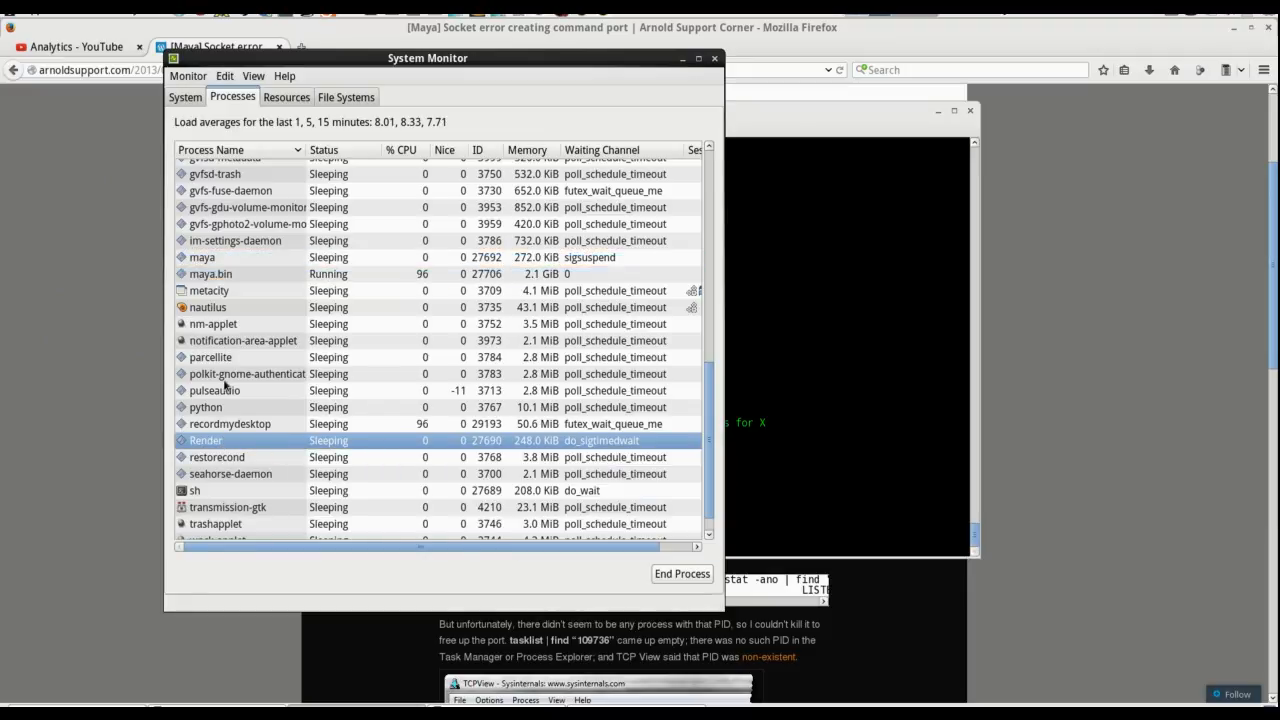
mouse_move(400, 350)
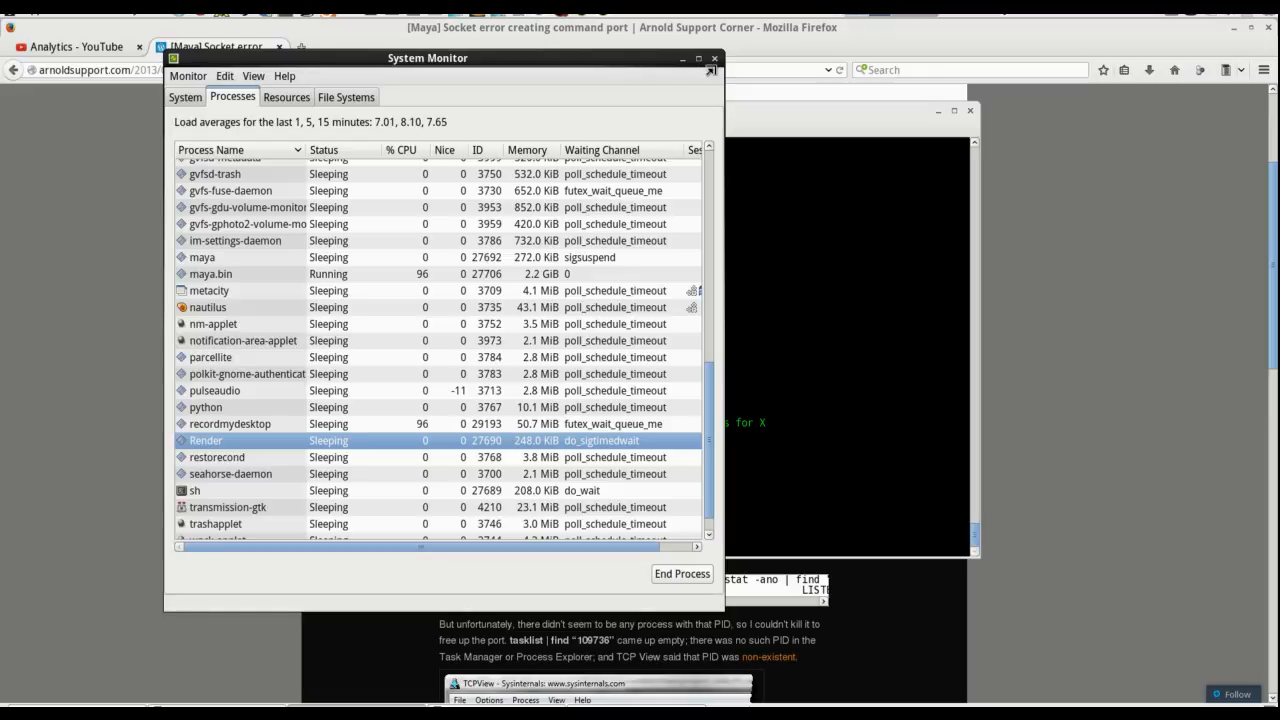
mouse_move(590, 76)
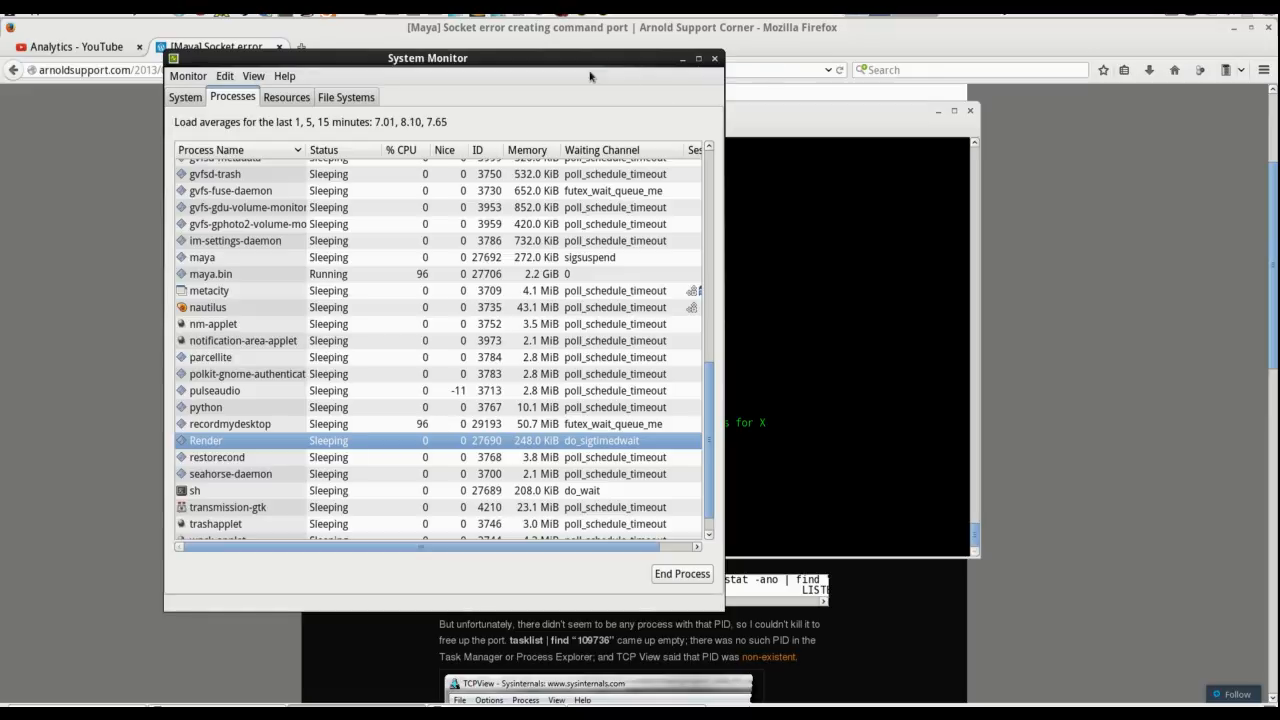
Step: Close System Monitor and the front_mountain_violet_leaf EXR folder to return to the article
left_click(714, 58)
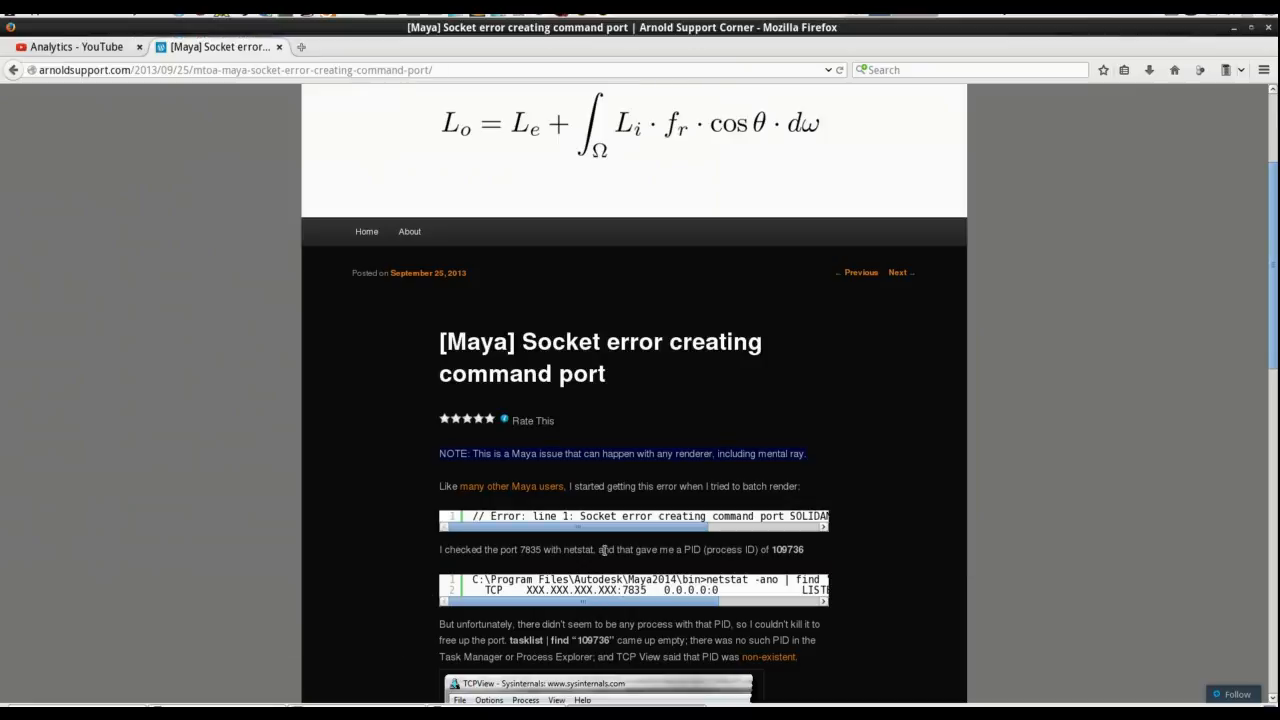
mouse_move(350, 700)
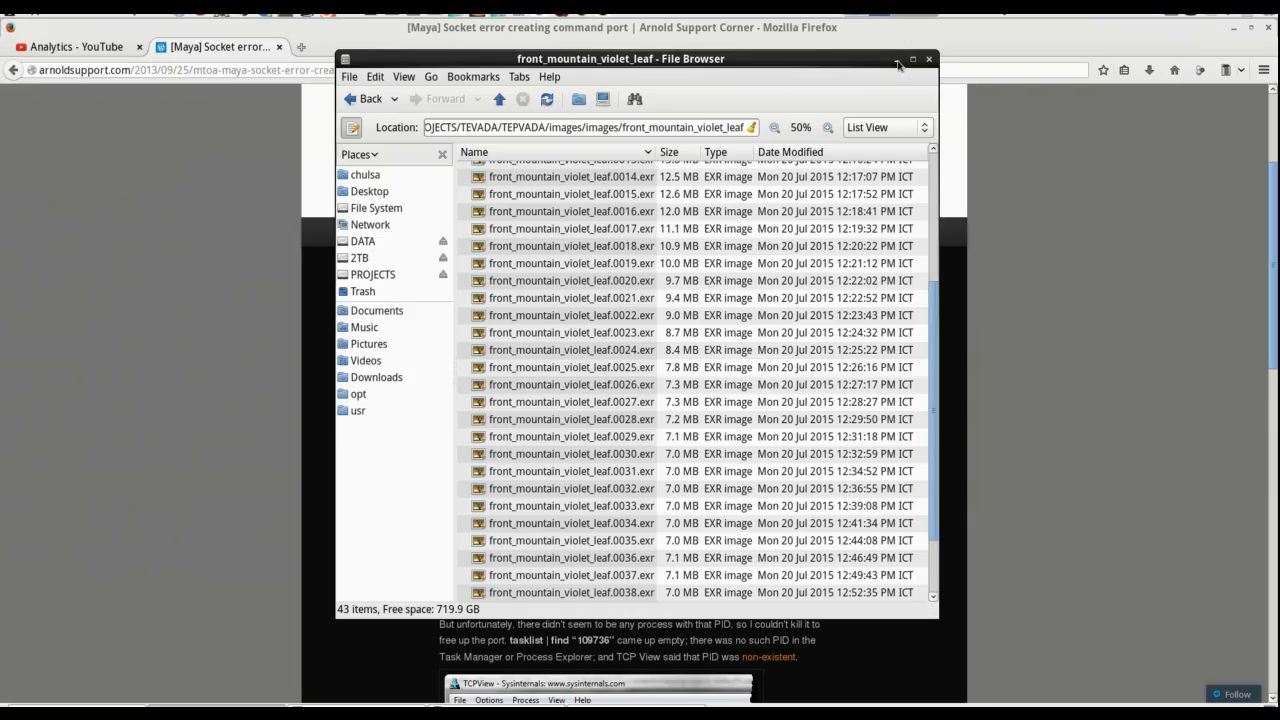
left_click(896, 60)
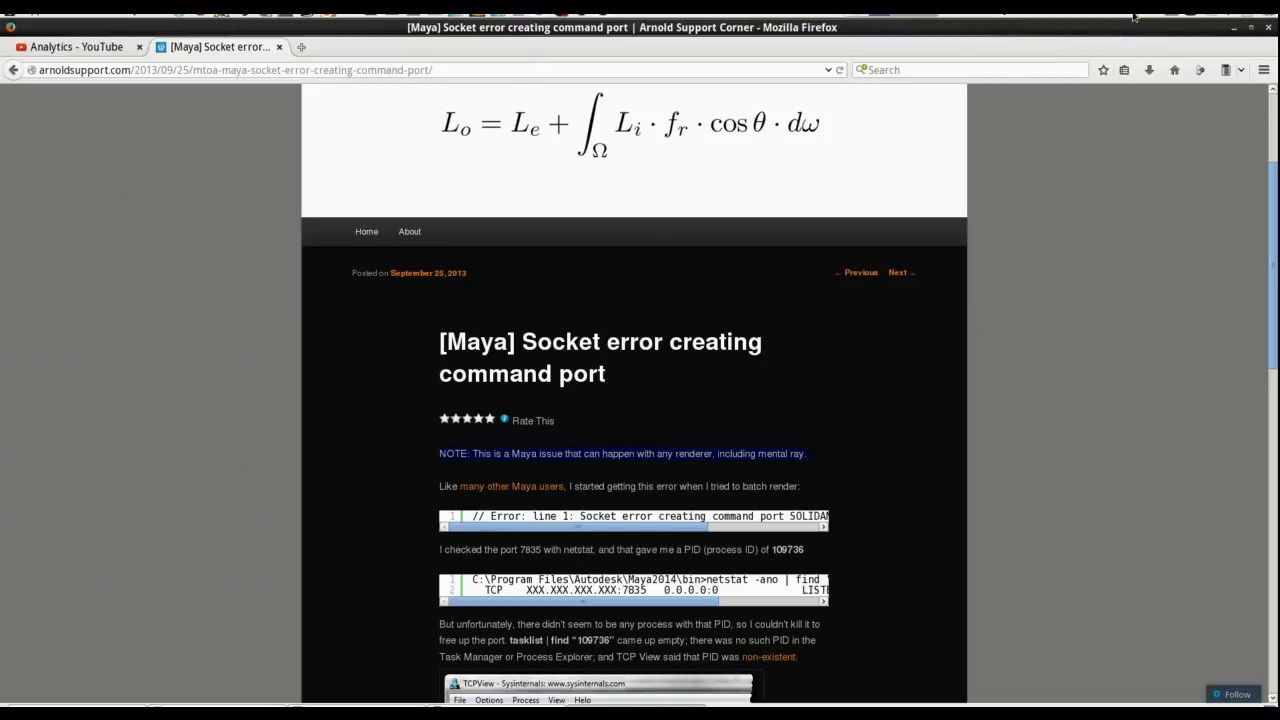